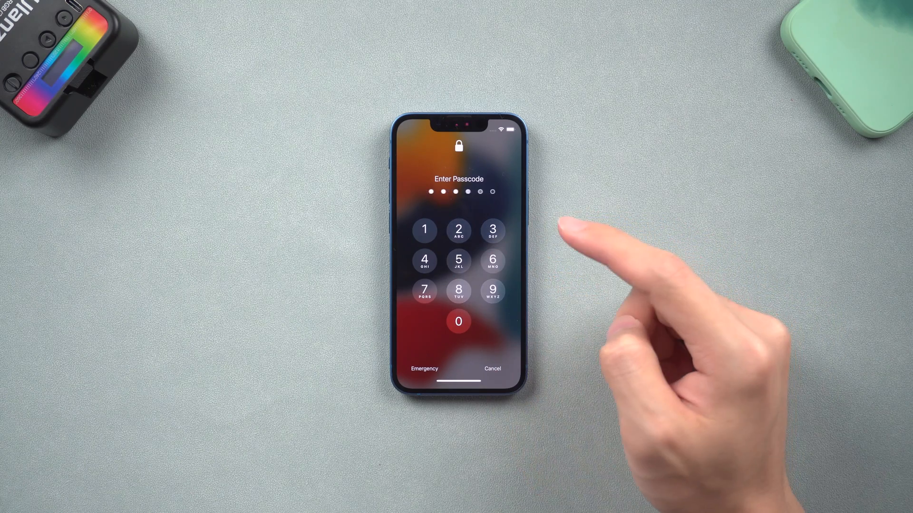
Try passcode digits on the locked iPhone, then scroll the 4uKey product page's features
left_click(458, 261)
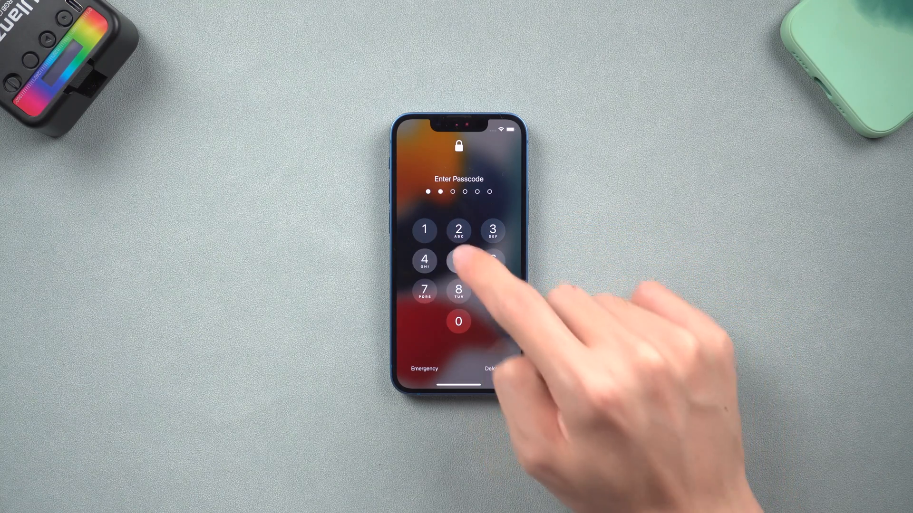
left_click(458, 260)
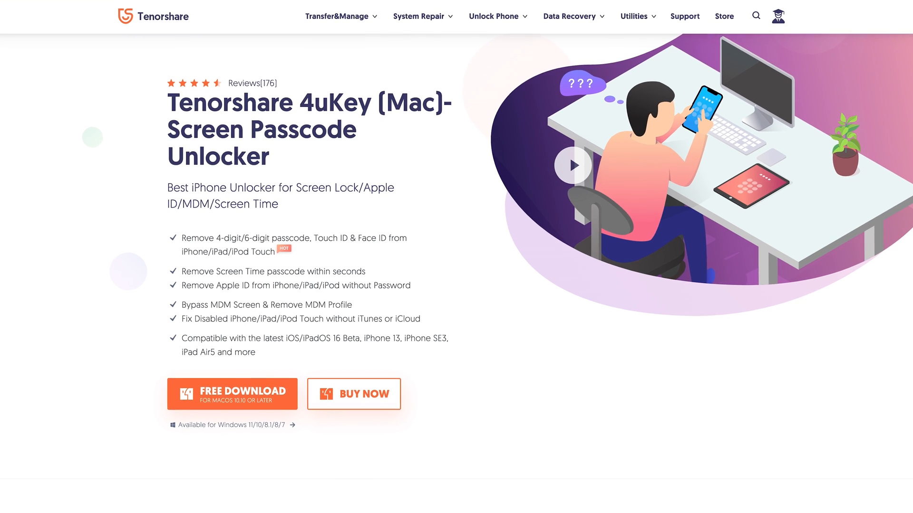
scroll("down", 3)
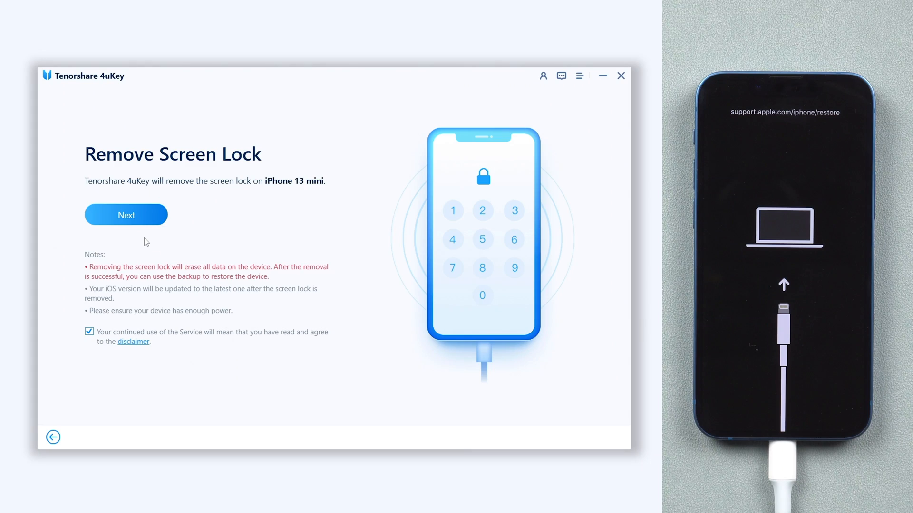
Download the iOS 15.6 firmware for the iPhone 13 mini and start removing its screen lock
left_click(125, 214)
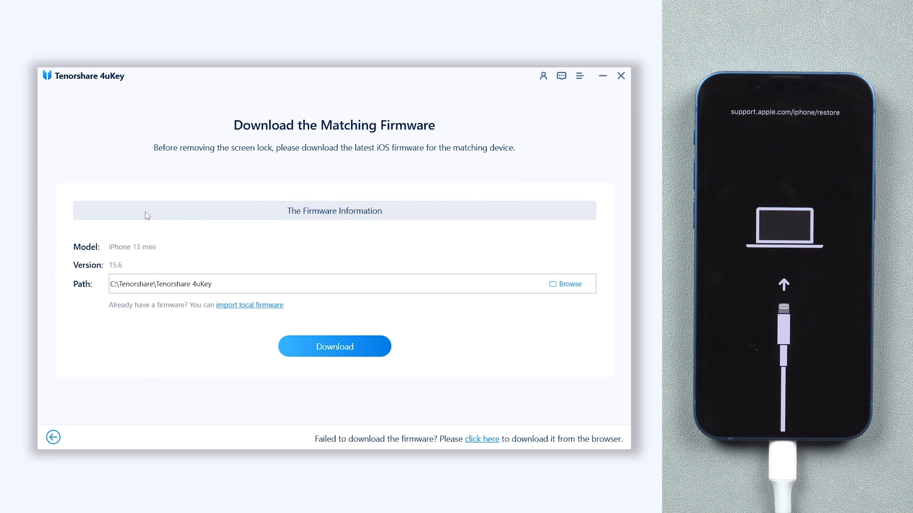
left_click(334, 347)
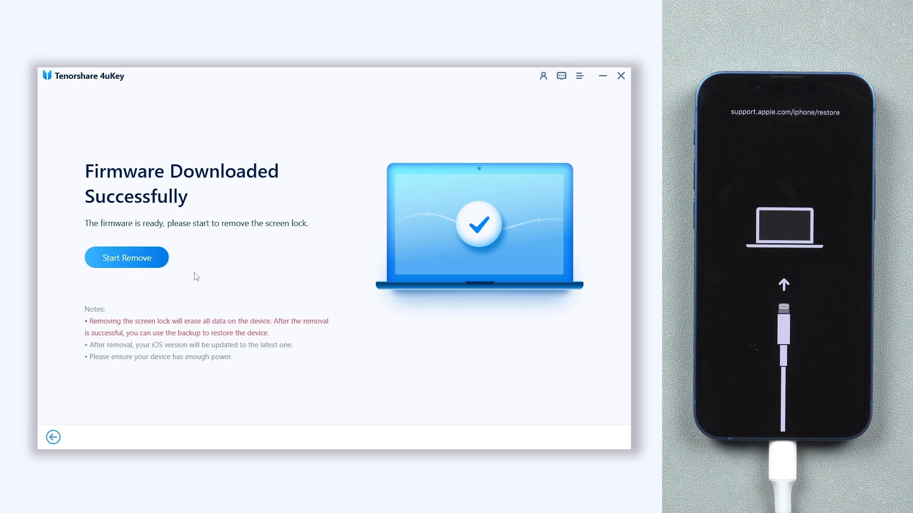
mouse_move(185, 271)
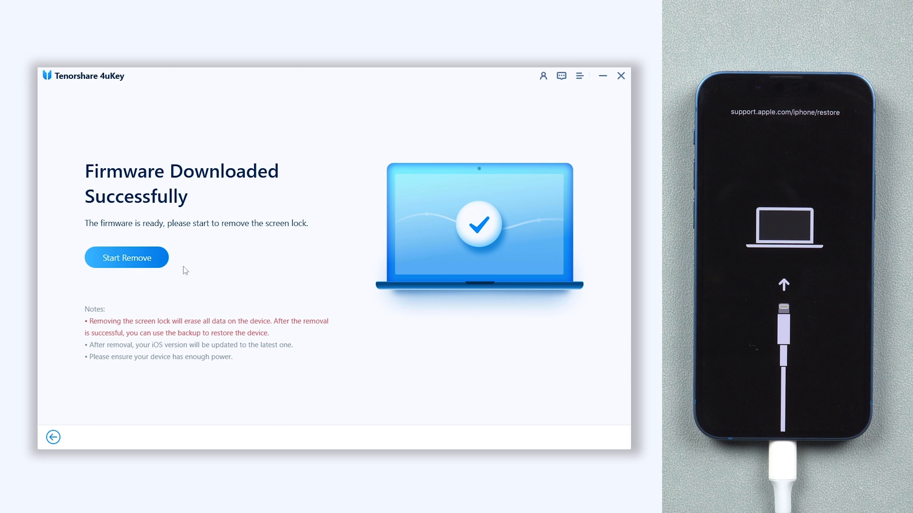
left_click(126, 257)
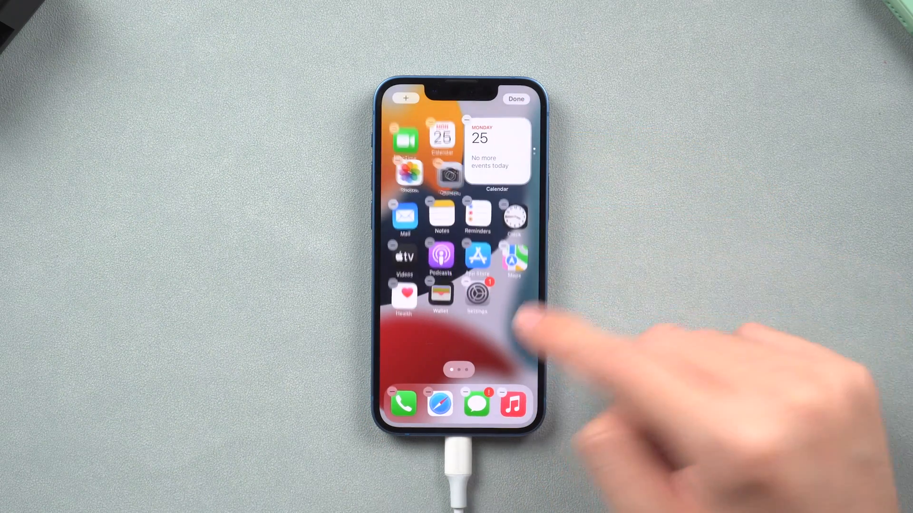
Leave home screen edit mode on the reset iPhone with Done, no passcode needed
left_click(515, 98)
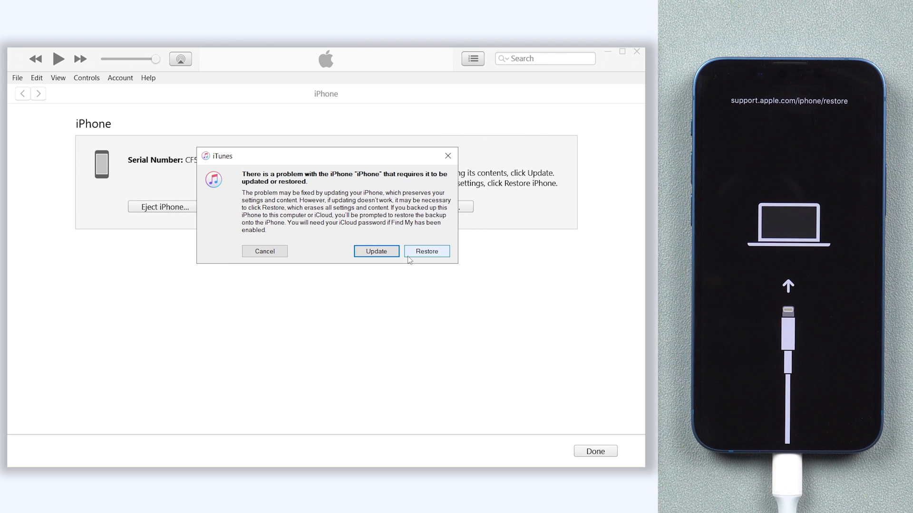
Restore the iPhone in iTunes, letting it download the 6.04 GB software update and reinstall firmware
left_click(426, 252)
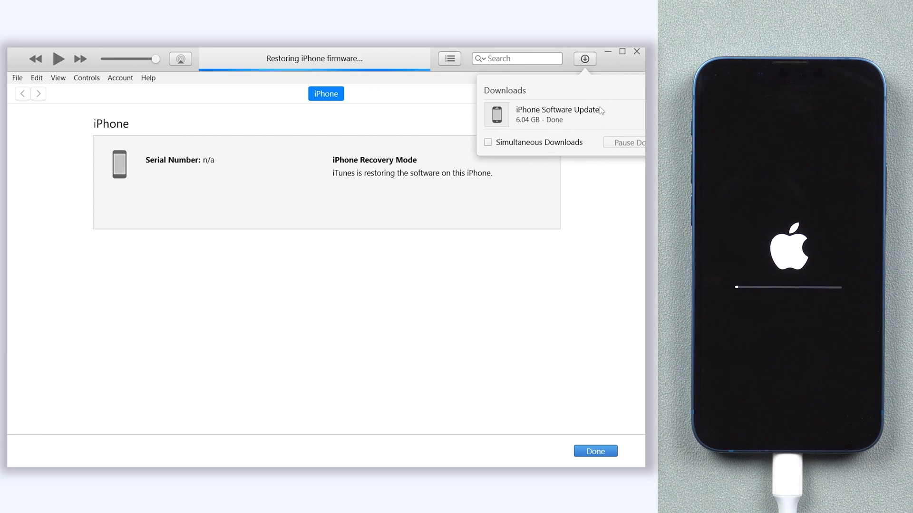
left_click(594, 451)
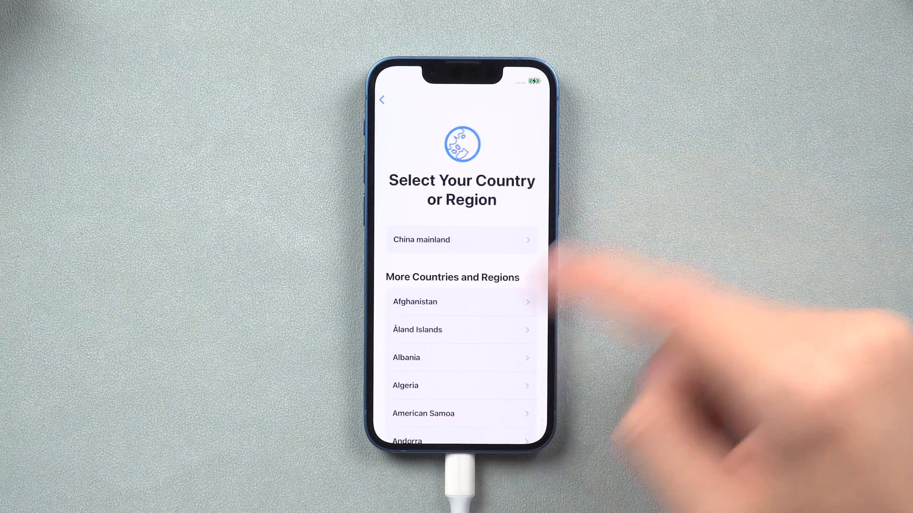
Scroll the Select Your Country or Region list on the restored iPhone's setup
scroll("down", 3)
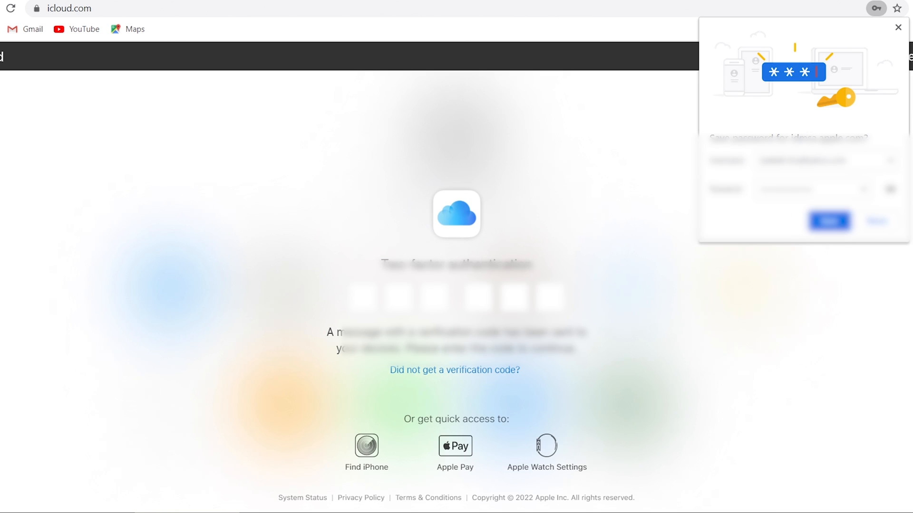
Dismiss the browser's save-password offer after the iCloud two-factor sign-in
left_click(362, 297)
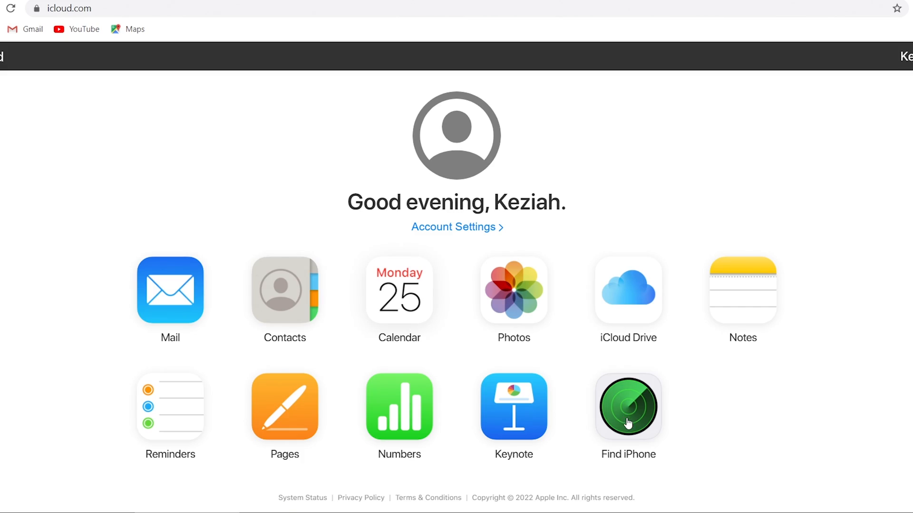
left_click(628, 406)
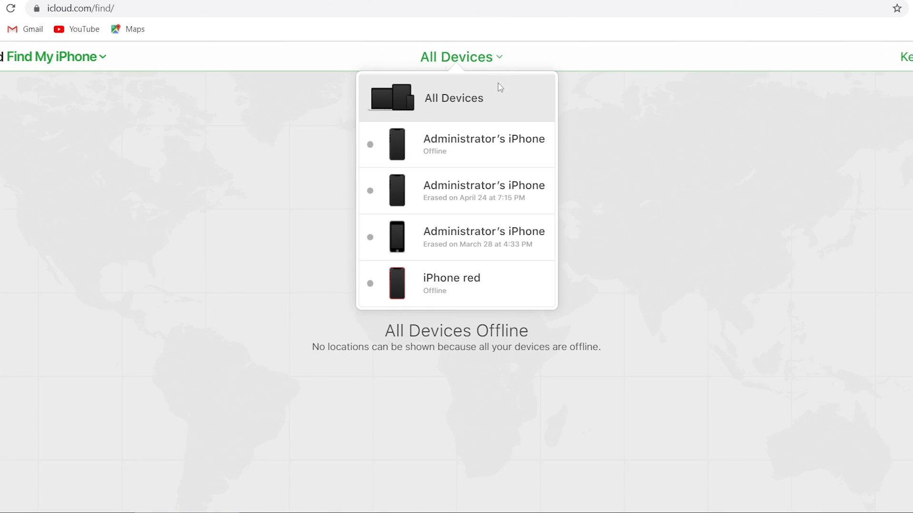
left_click(483, 145)
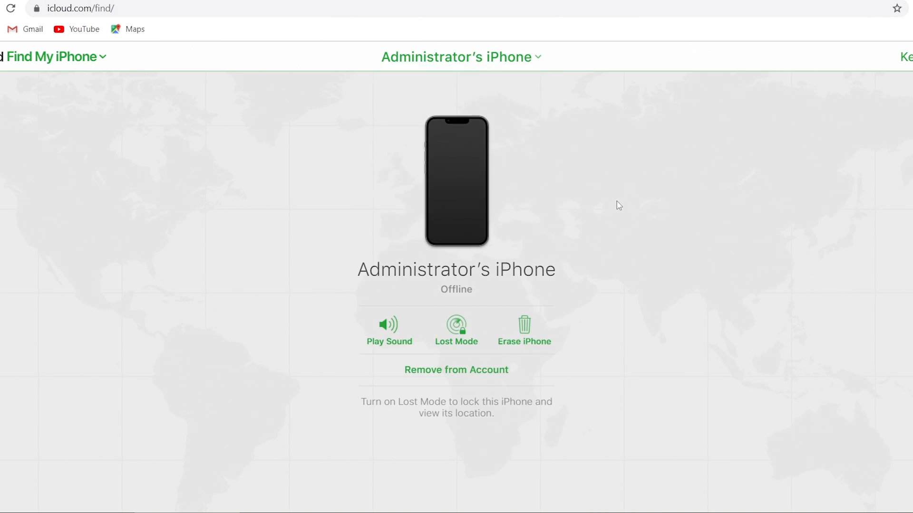
left_click(523, 331)
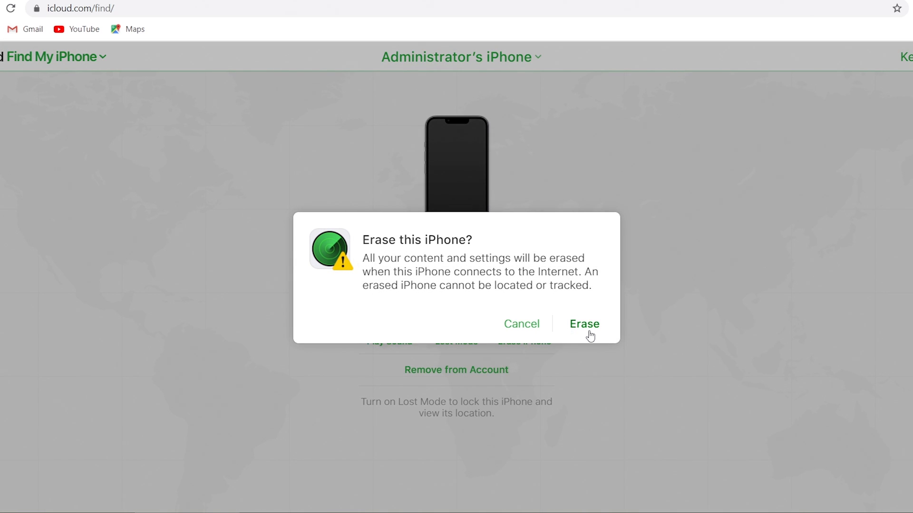
mouse_move(591, 334)
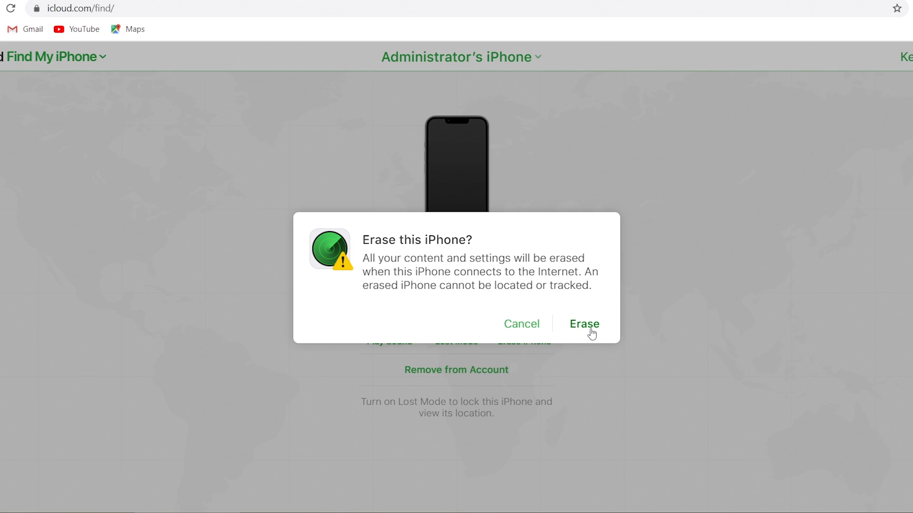
mouse_move(673, 382)
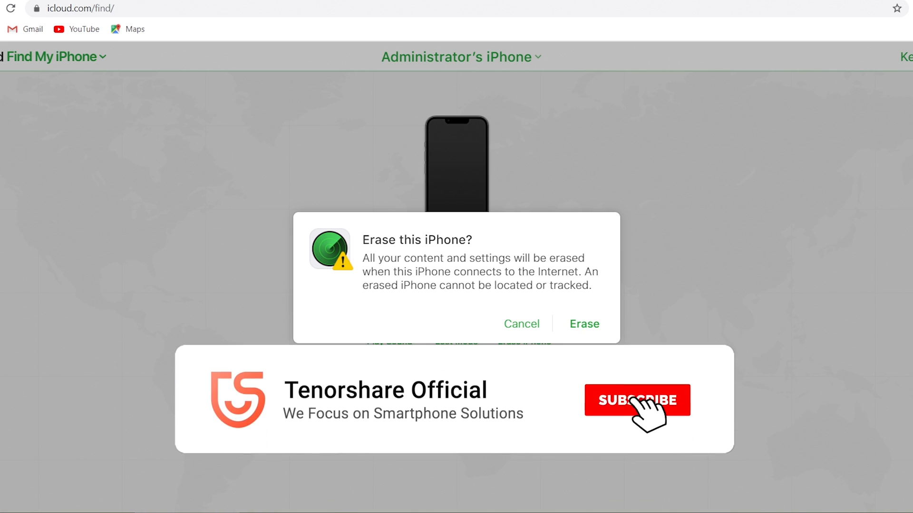
left_click(636, 400)
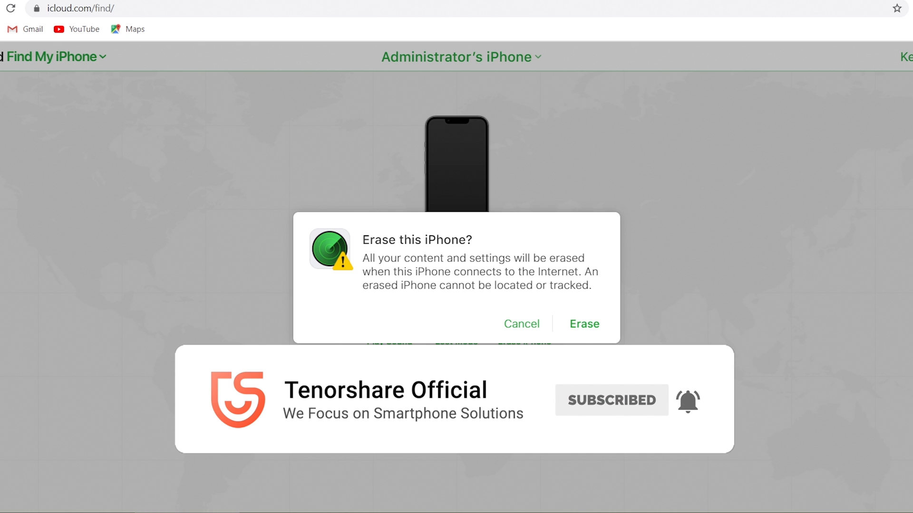